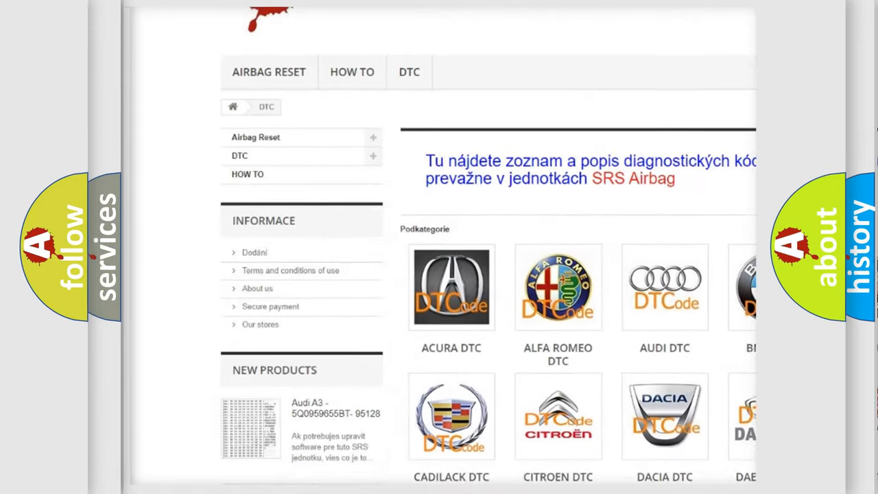
Step: Scroll down the DTC category's trouble-code list to the store footer, then back up slightly
scroll("down", 3)
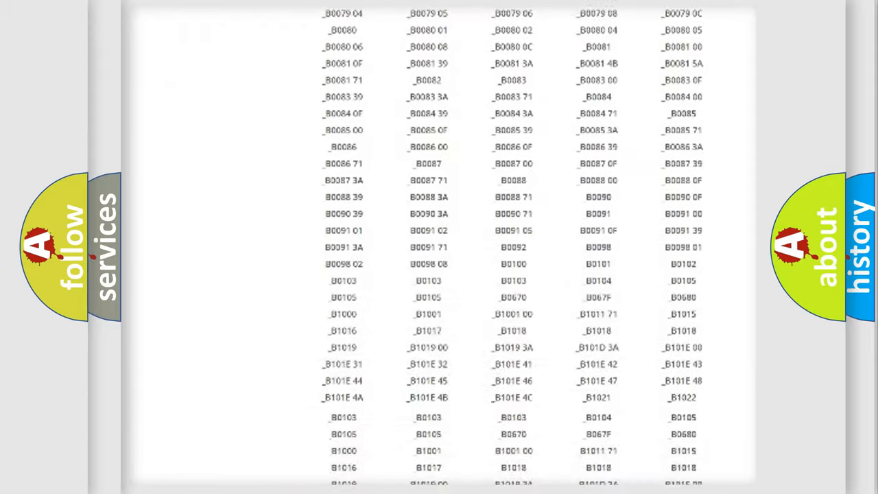
scroll("down", 3)
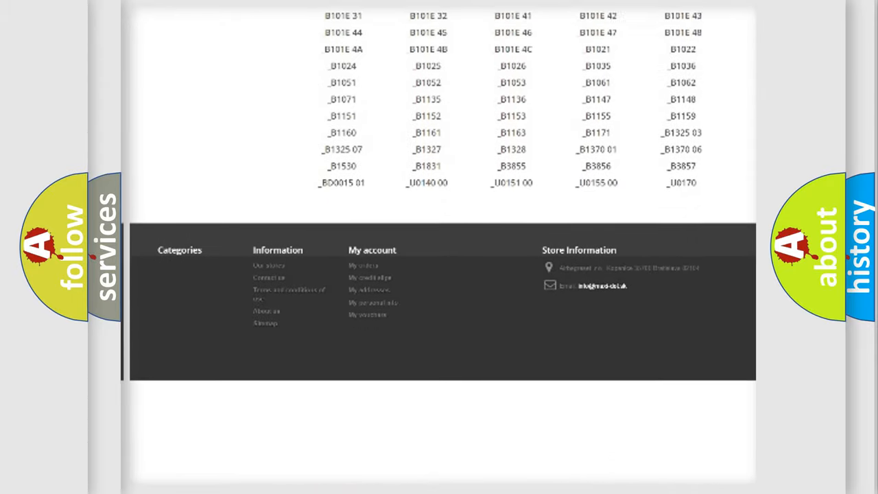
scroll("up", 3)
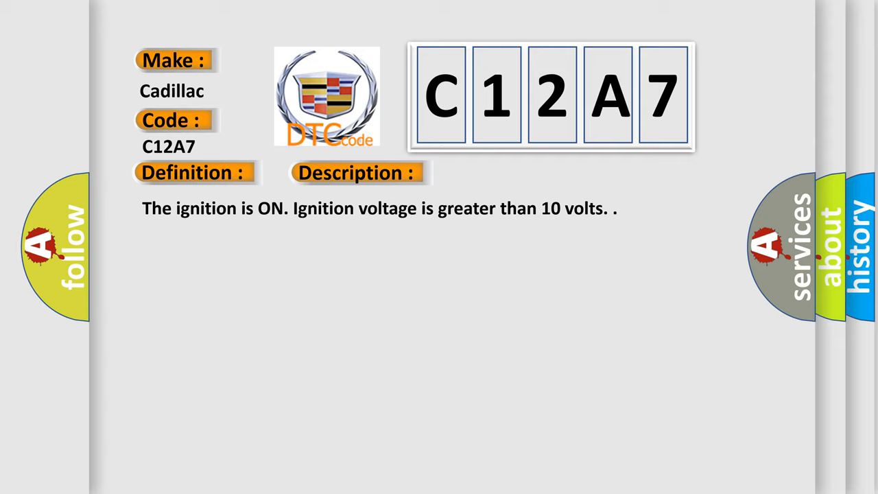
Step: Advance the Cadillac C12A7 slide to reveal the Cause section listing C012F 00, C12A7, C12DC
left_click(503, 173)
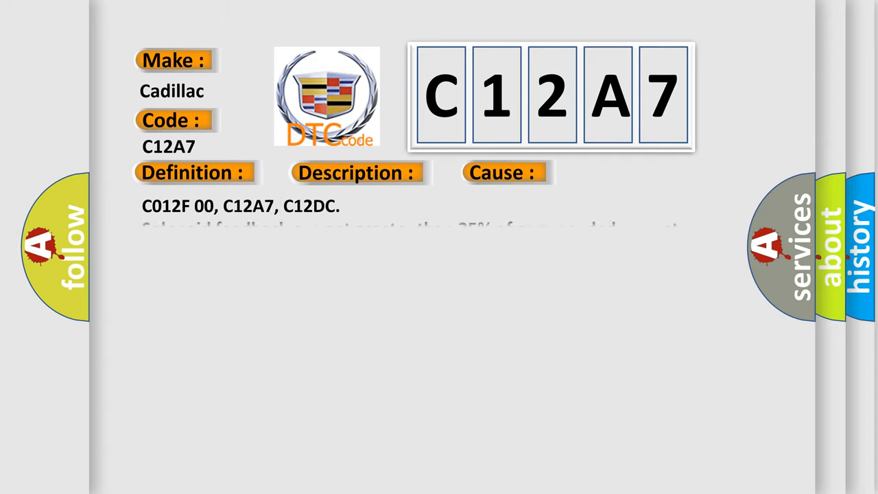